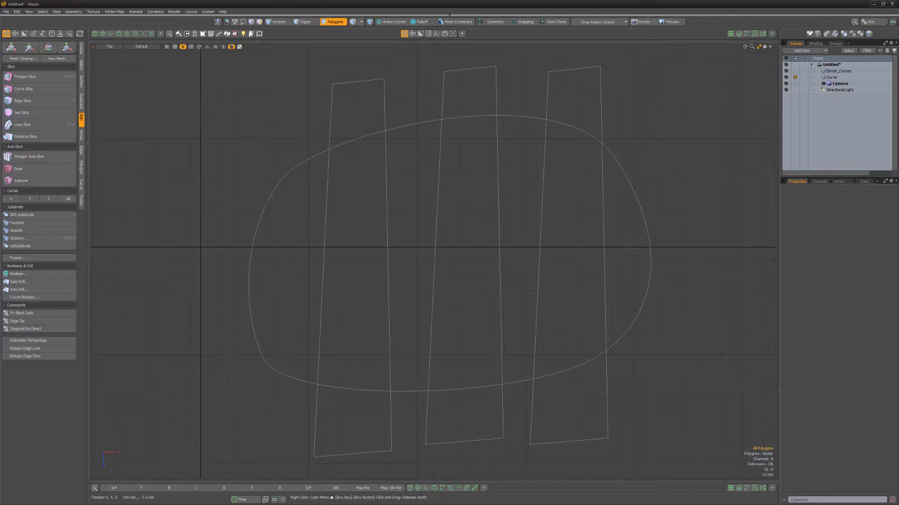
# Step: Select the closed oval Bezier curve surrounding the three upright strips in the Top viewport
pyautogui.click(278, 181)
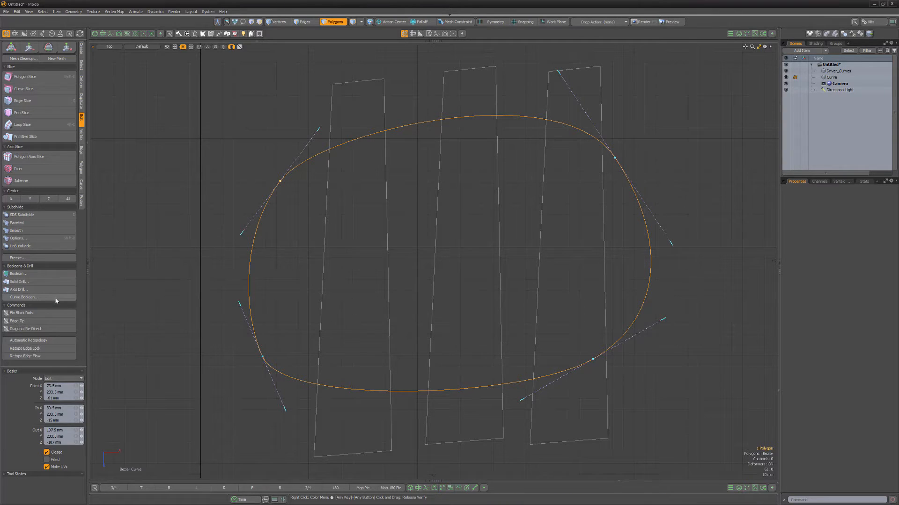
# Step: Launch Curve Boolean on the oval with Union as the operation
pyautogui.click(25, 296)
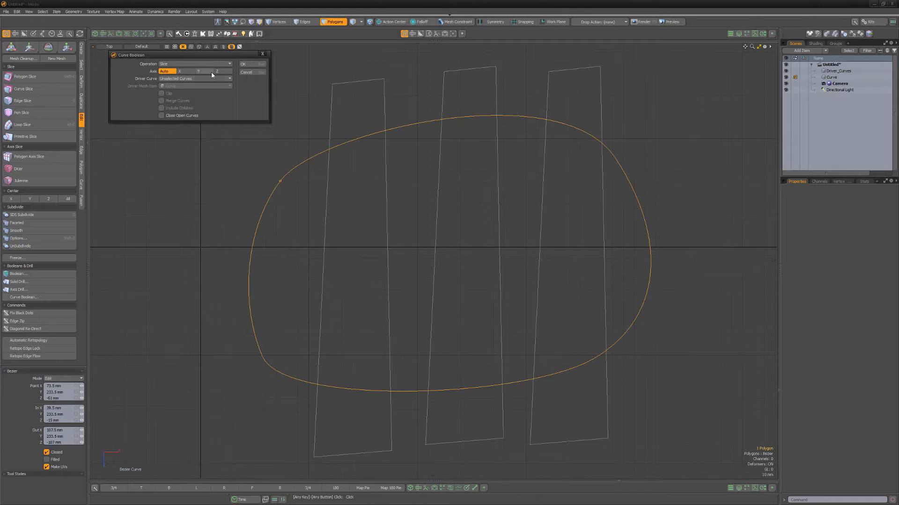
pyautogui.click(229, 63)
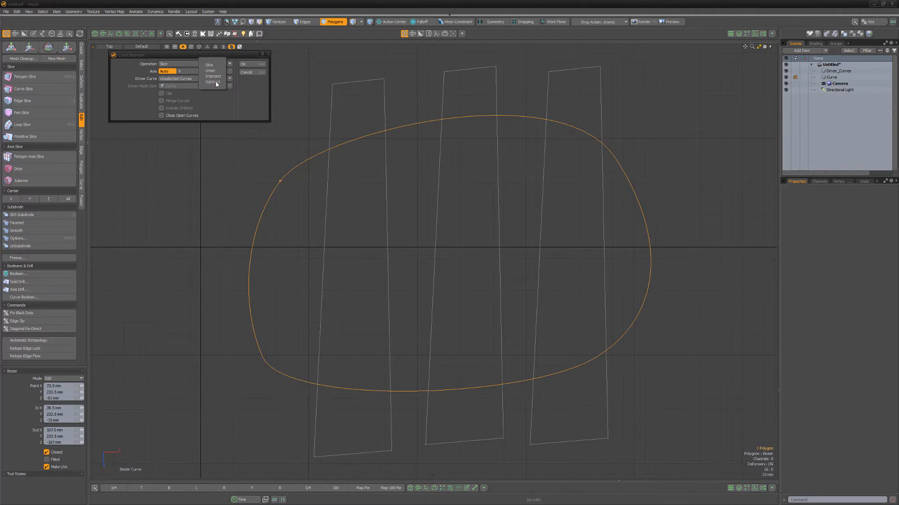
pyautogui.click(210, 70)
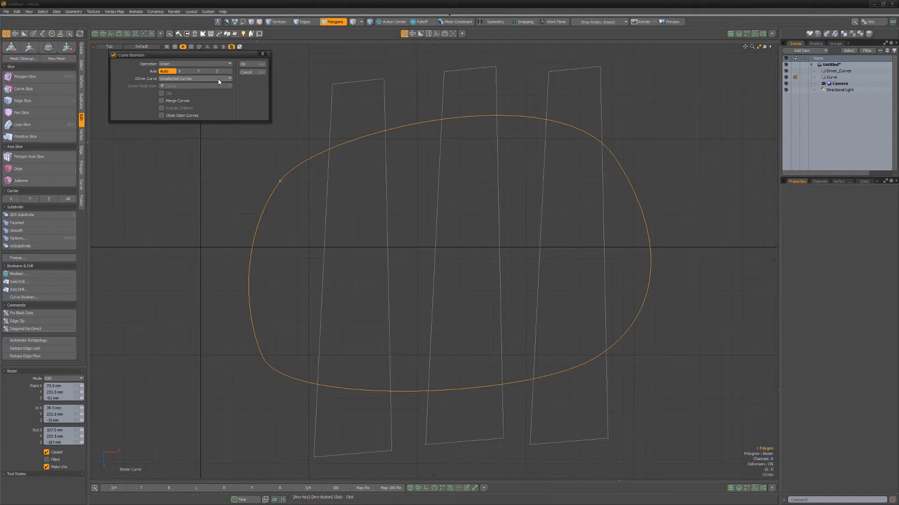
pyautogui.click(195, 78)
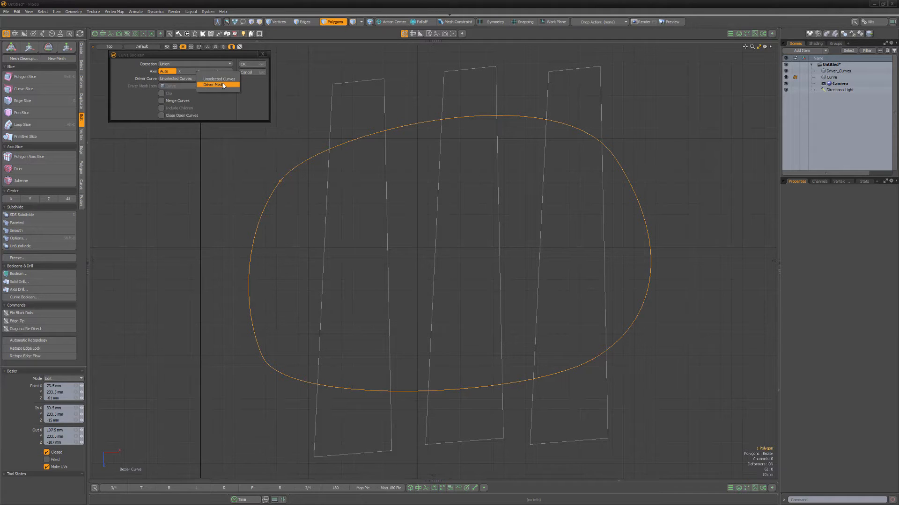
# Step: Apply the union using Driver Mesh item Driver_Curves with Merge Curves enabled
pyautogui.click(213, 84)
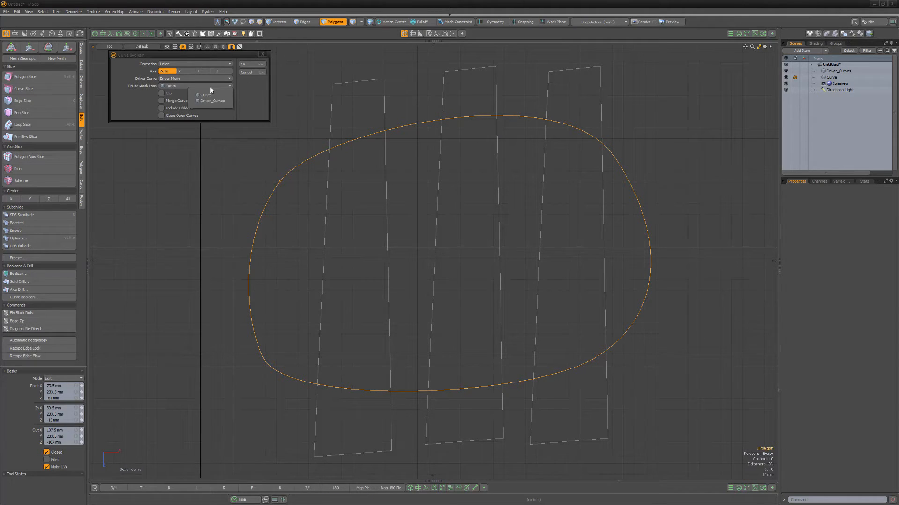
pyautogui.click(212, 101)
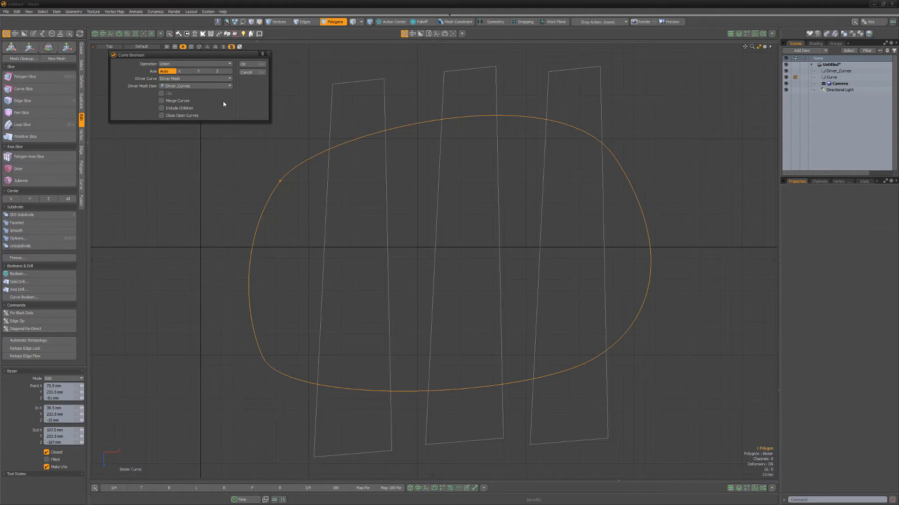
pyautogui.click(161, 100)
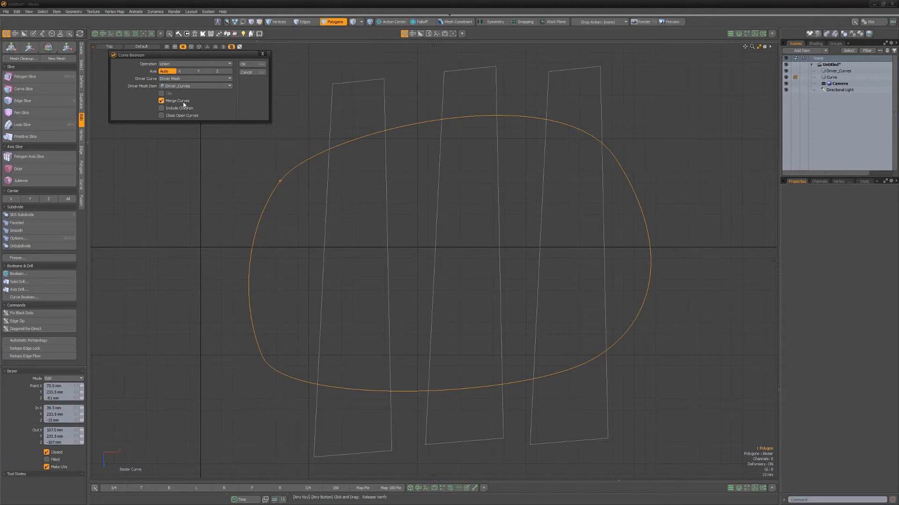
pyautogui.click(242, 64)
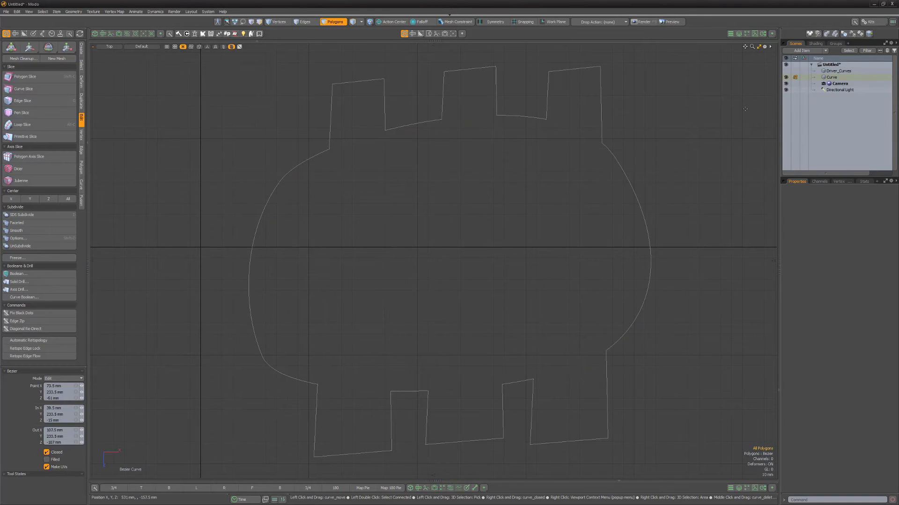
# Step: Search the curve's Add Mesh Operation browser for 'boolean' from the Mesh Ops list
pyautogui.click(738, 34)
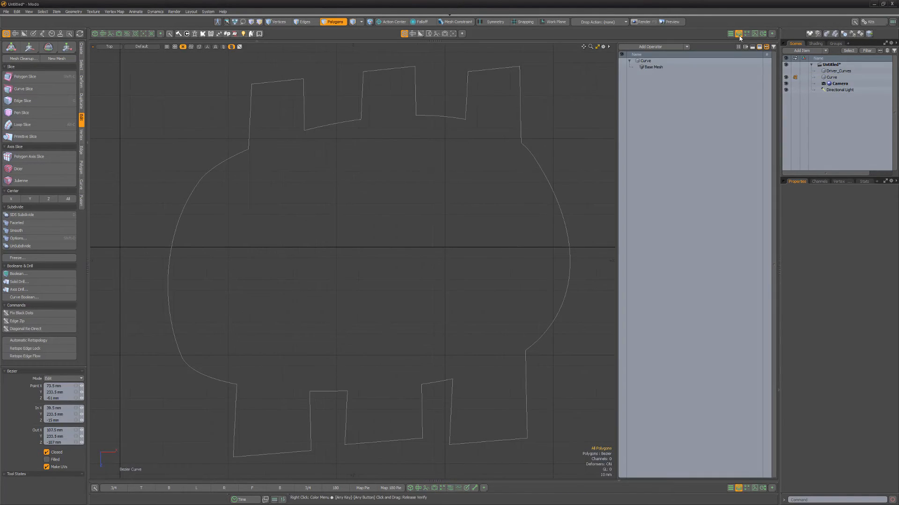
pyautogui.click(652, 46)
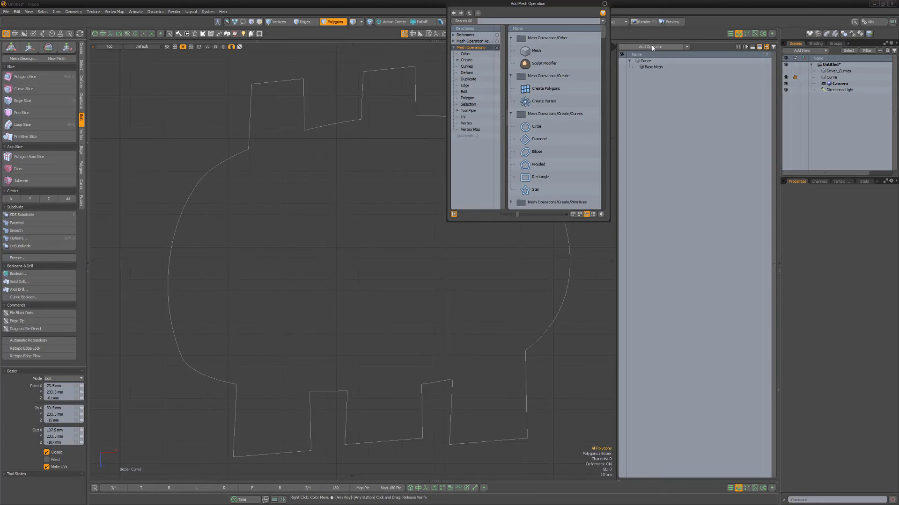
pyautogui.write('boolean')
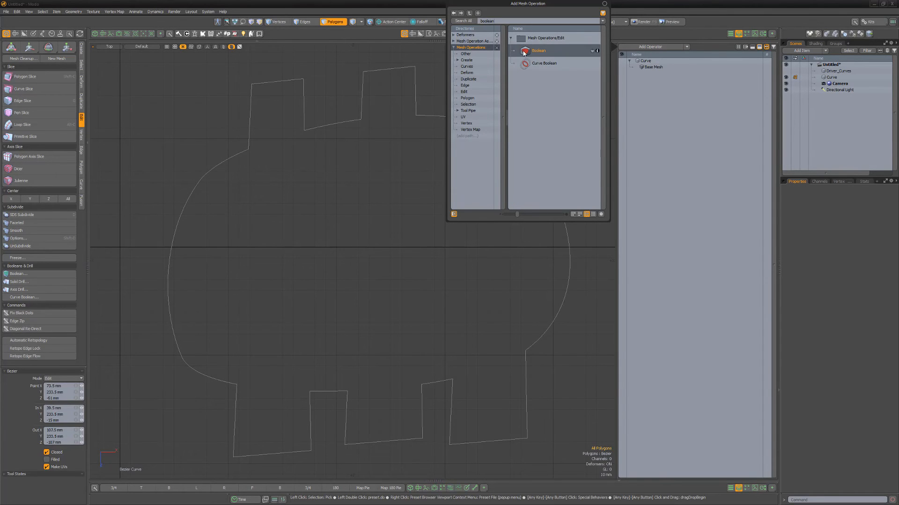